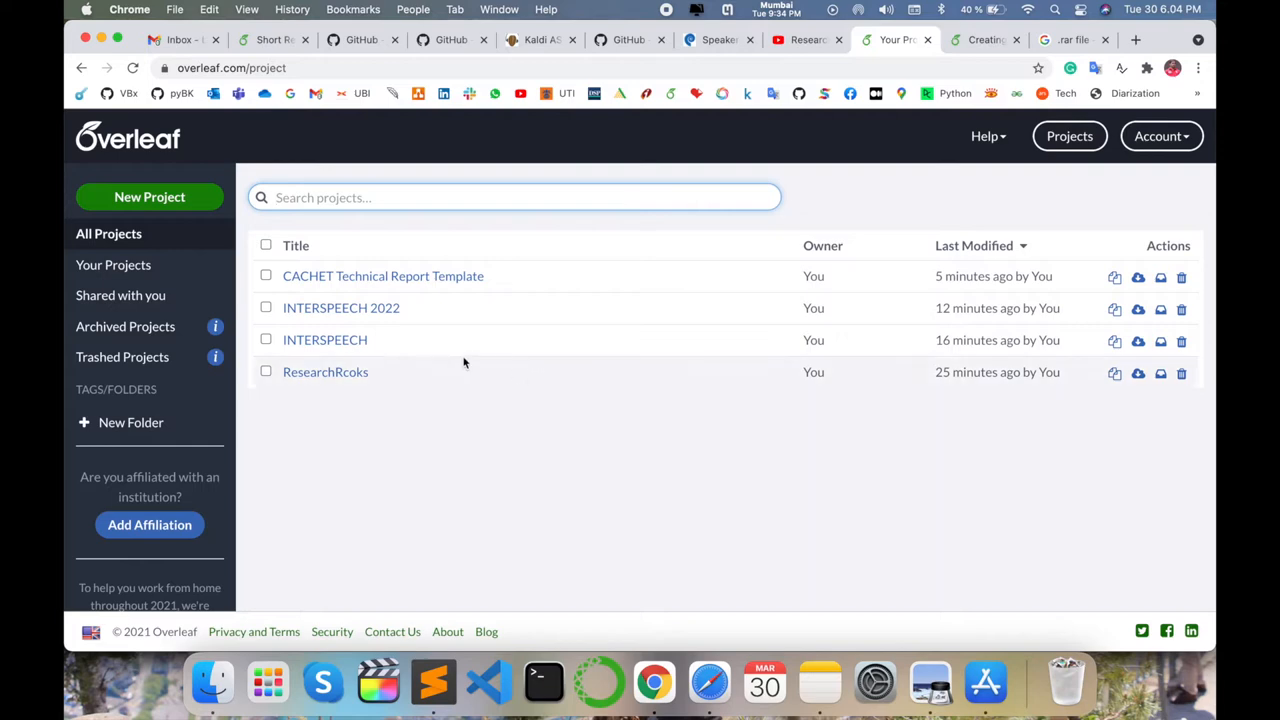
mouse_move(325, 339)
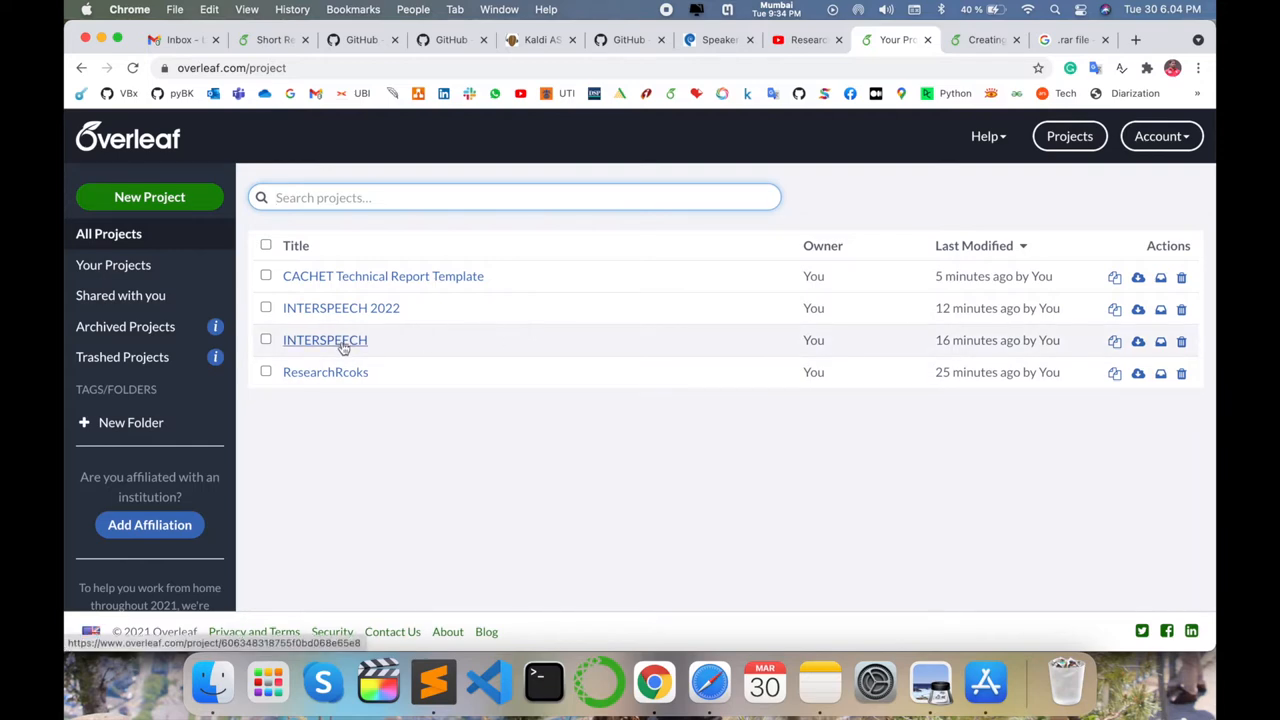
Open the INTERSPEECH project from the Overleaf projects list
left_click(325, 340)
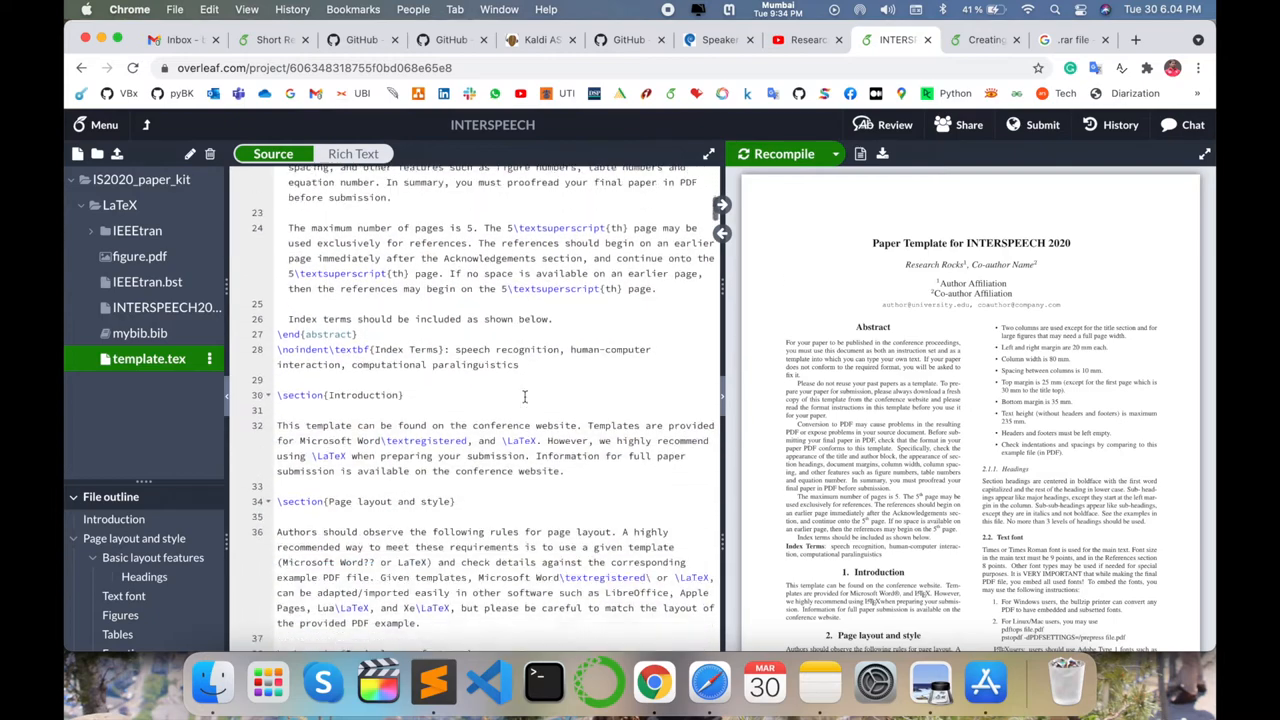
Scroll the file tree to find the uploaded 'How to Upload images' file
scroll("down", 3)
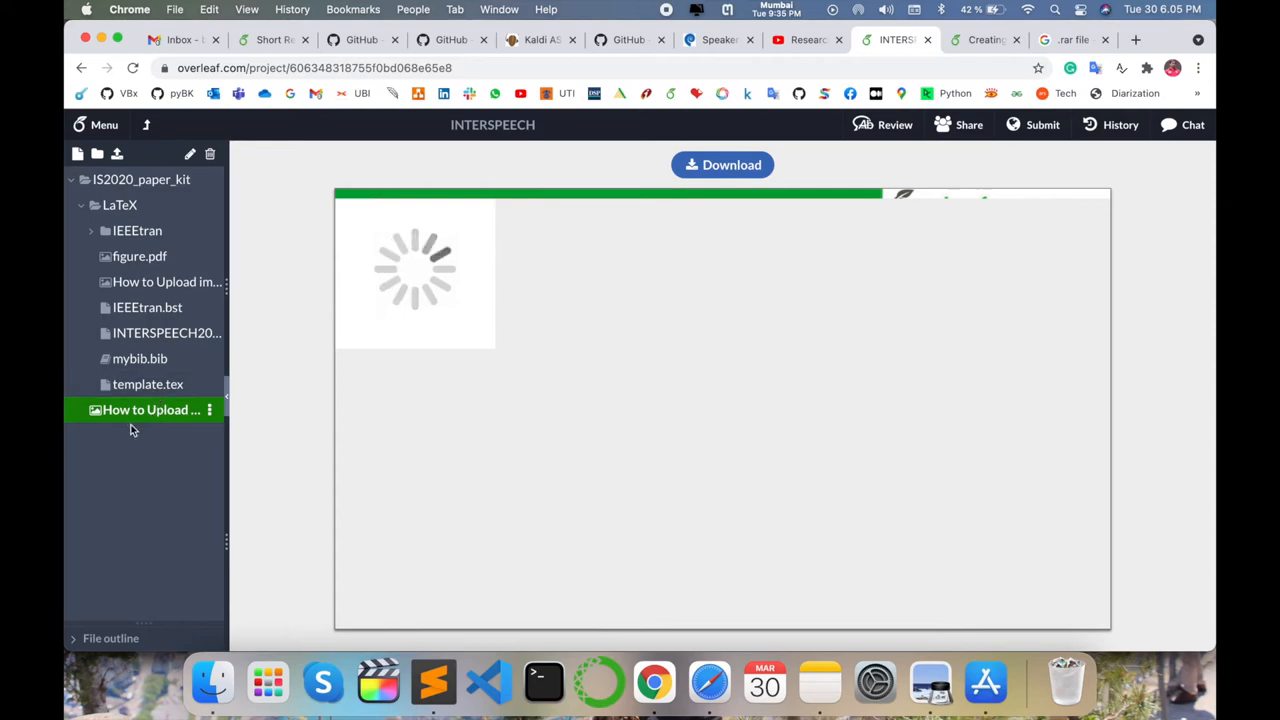
Reopen template.tex and scroll down to the Introduction section
left_click(147, 384)
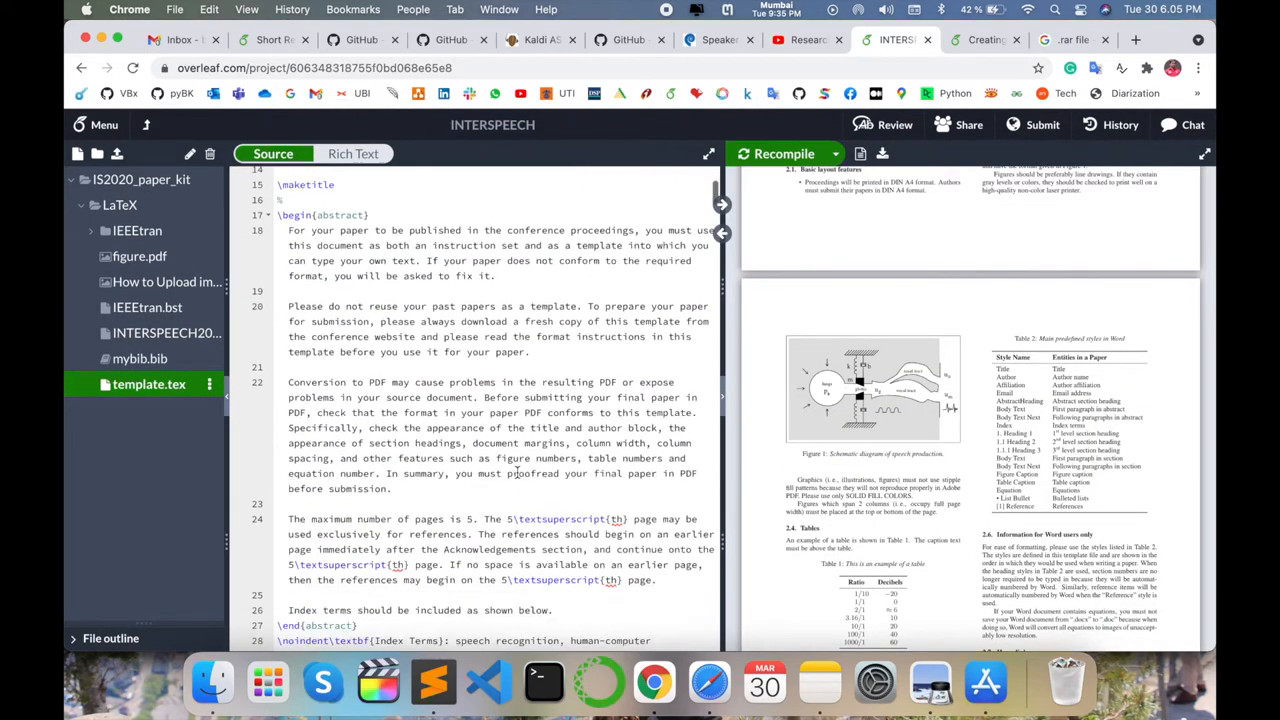
scroll("down", 3)
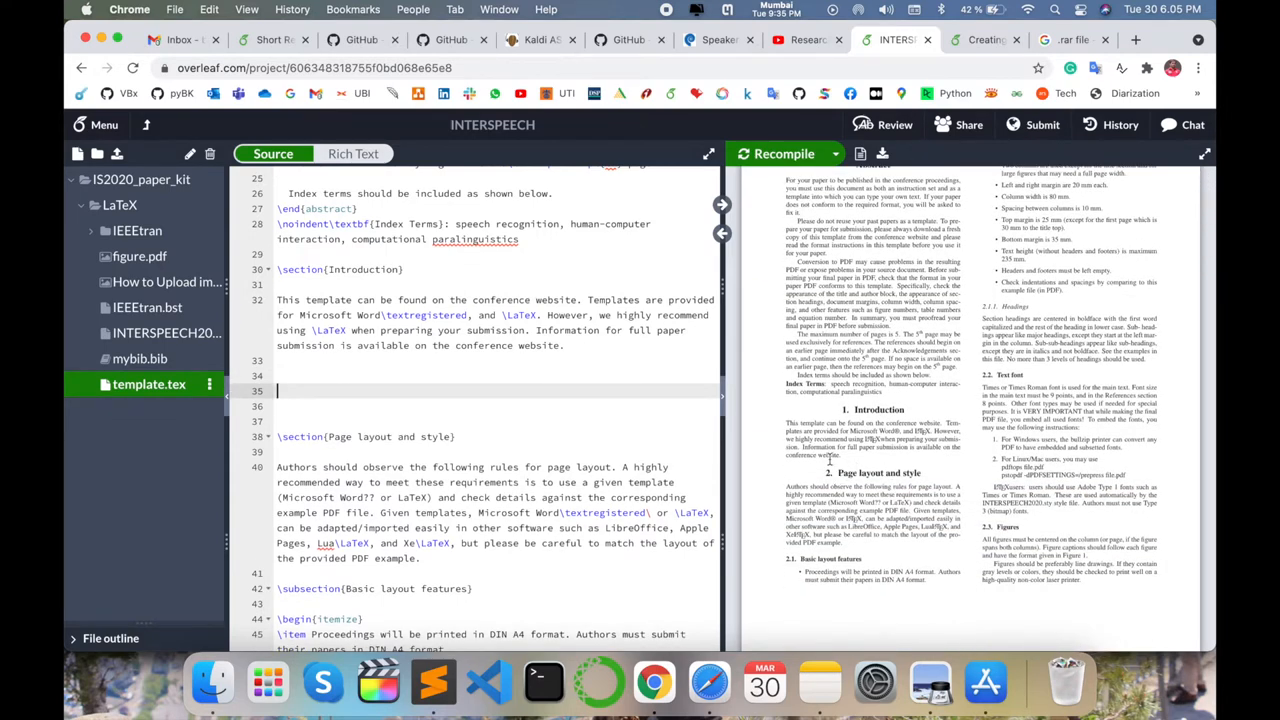
Insert a figure environment including IS2020_paper_kit/LaTeX/How to Upload images.jpg after the Introduction
type("\\begin{figure")
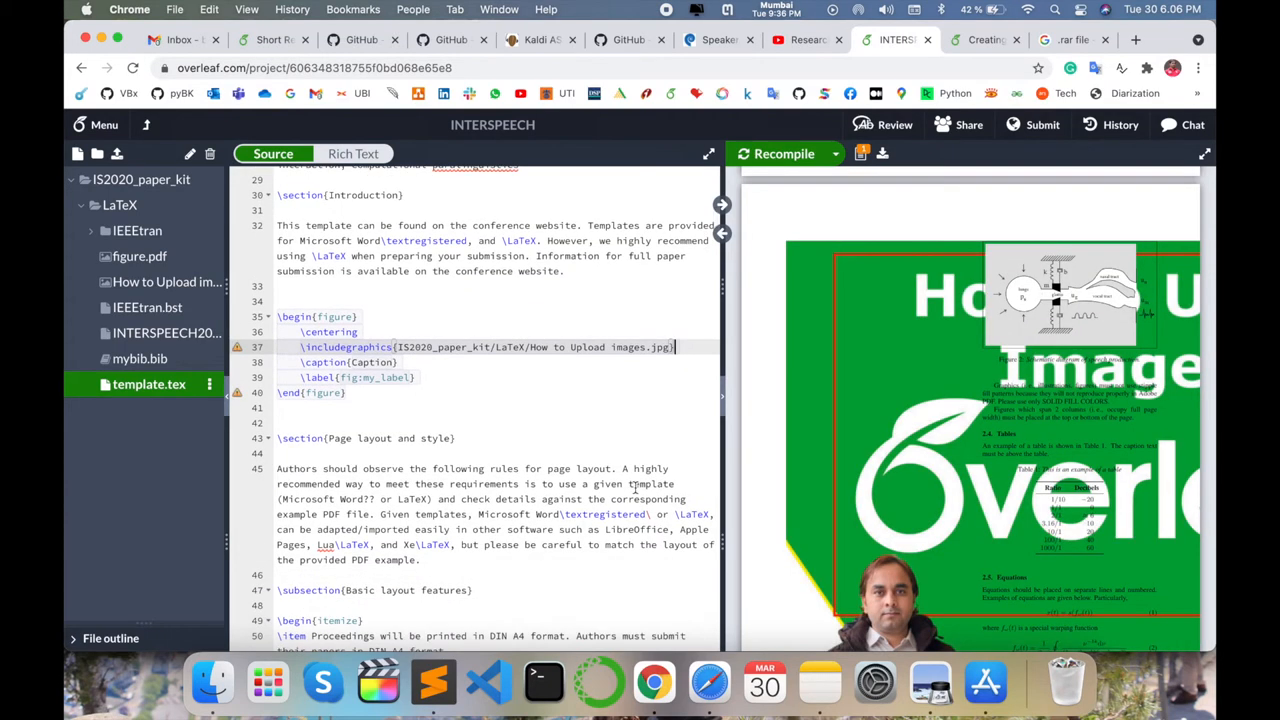
scroll("down", 3)
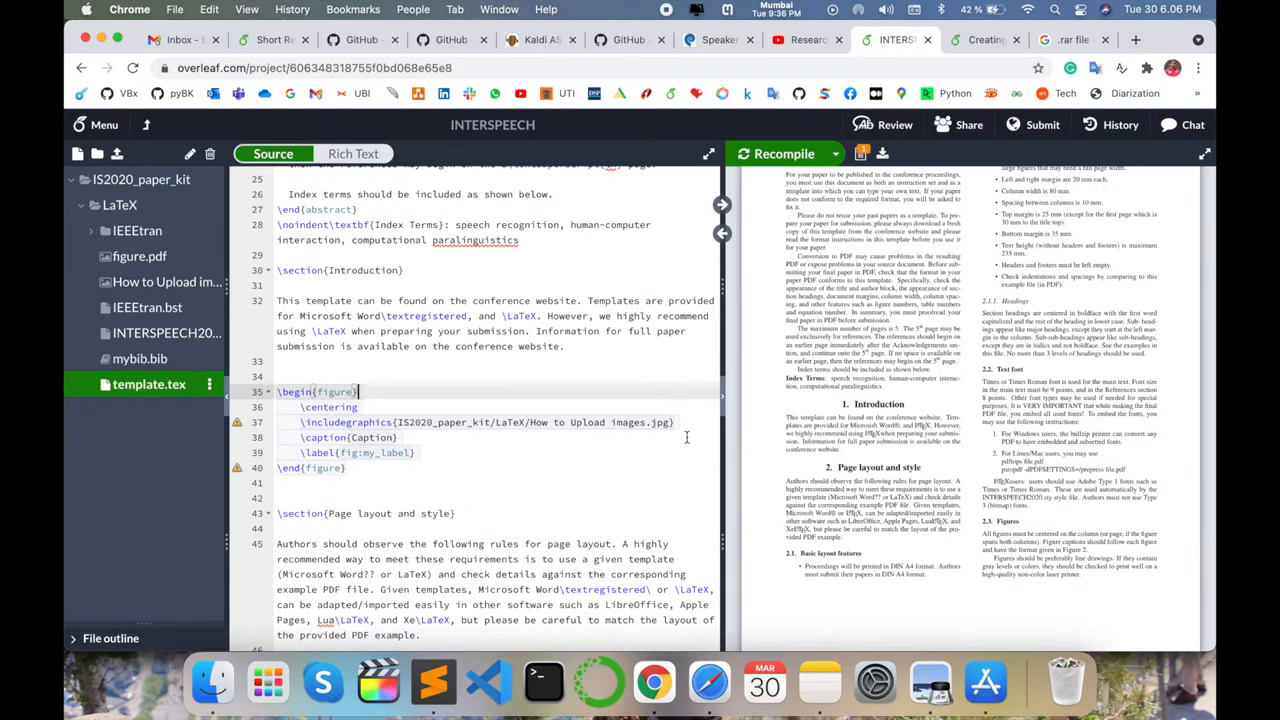
Give the figure [th] placement and [width=\linewidth], then recompile the PDF
type("[]")
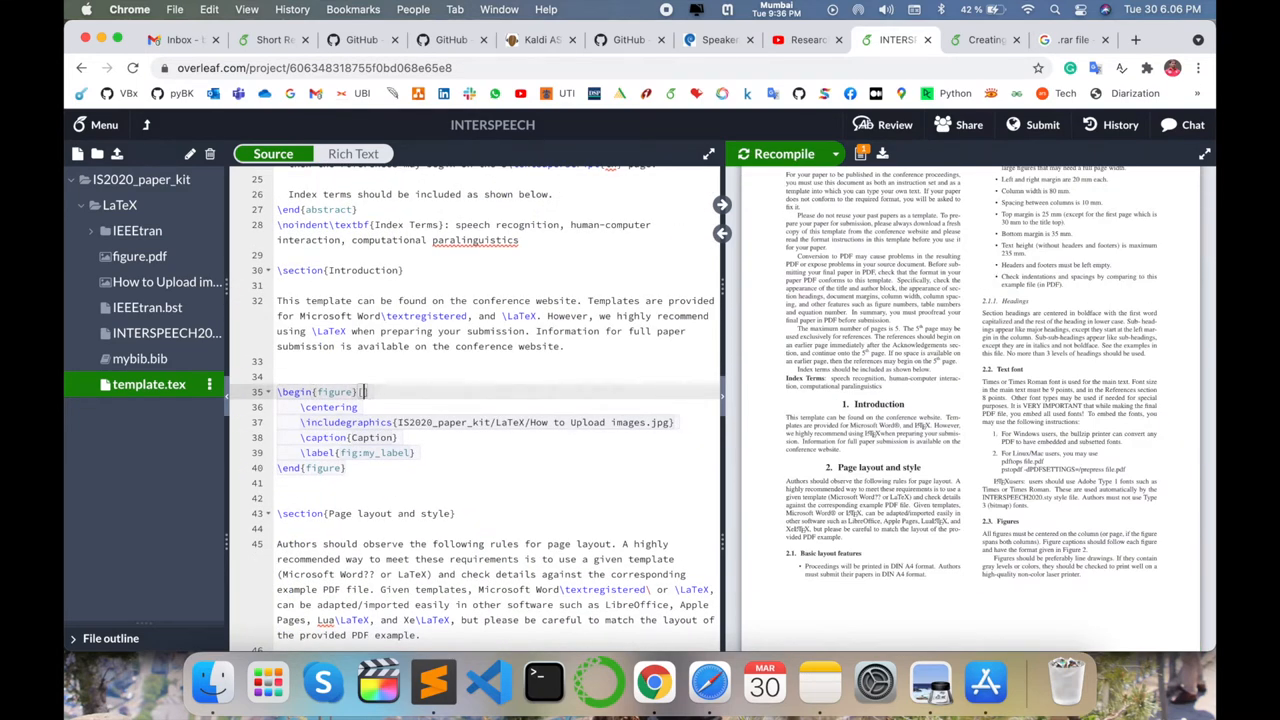
type("th")
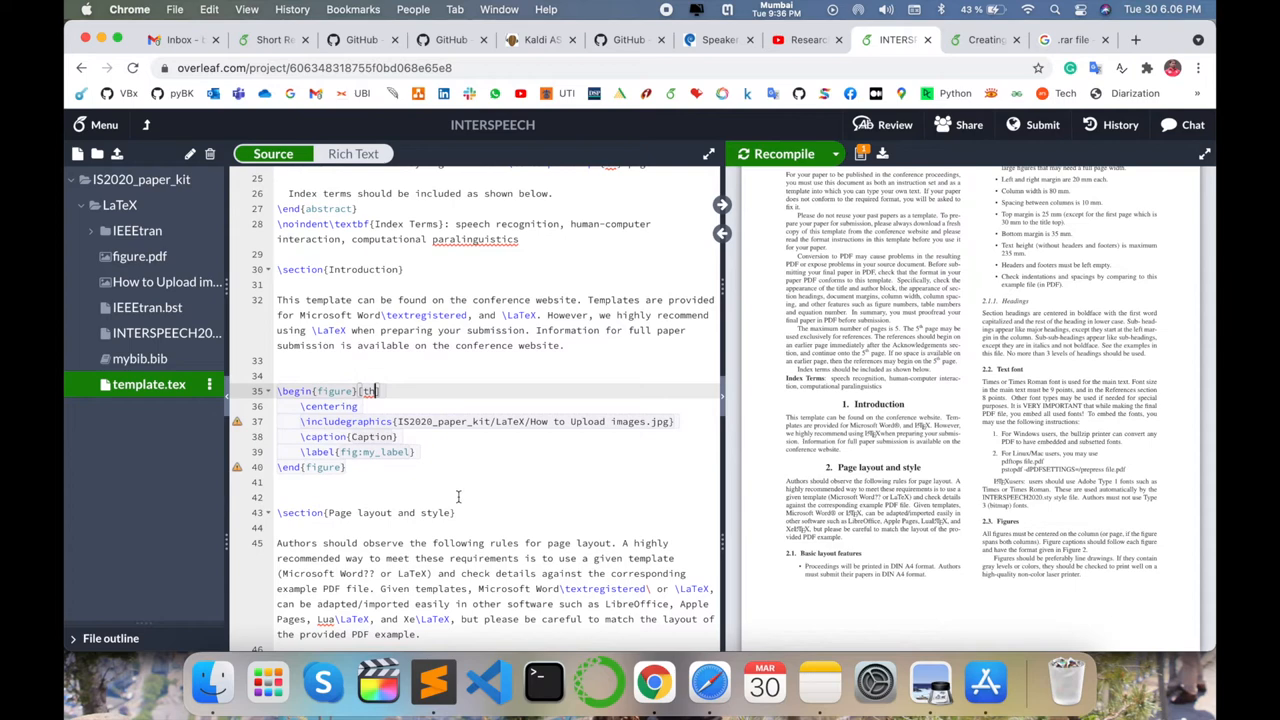
scroll("down", 3)
type("[width=\\linewidth]")
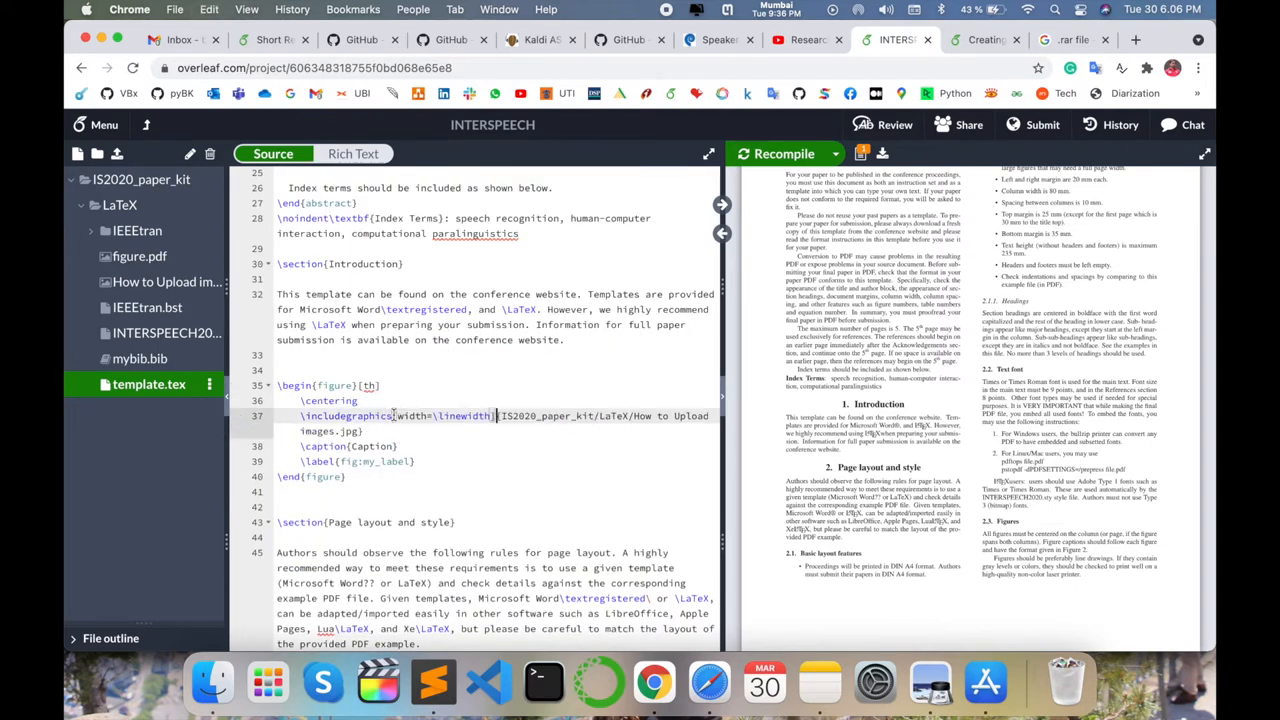
left_click(784, 153)
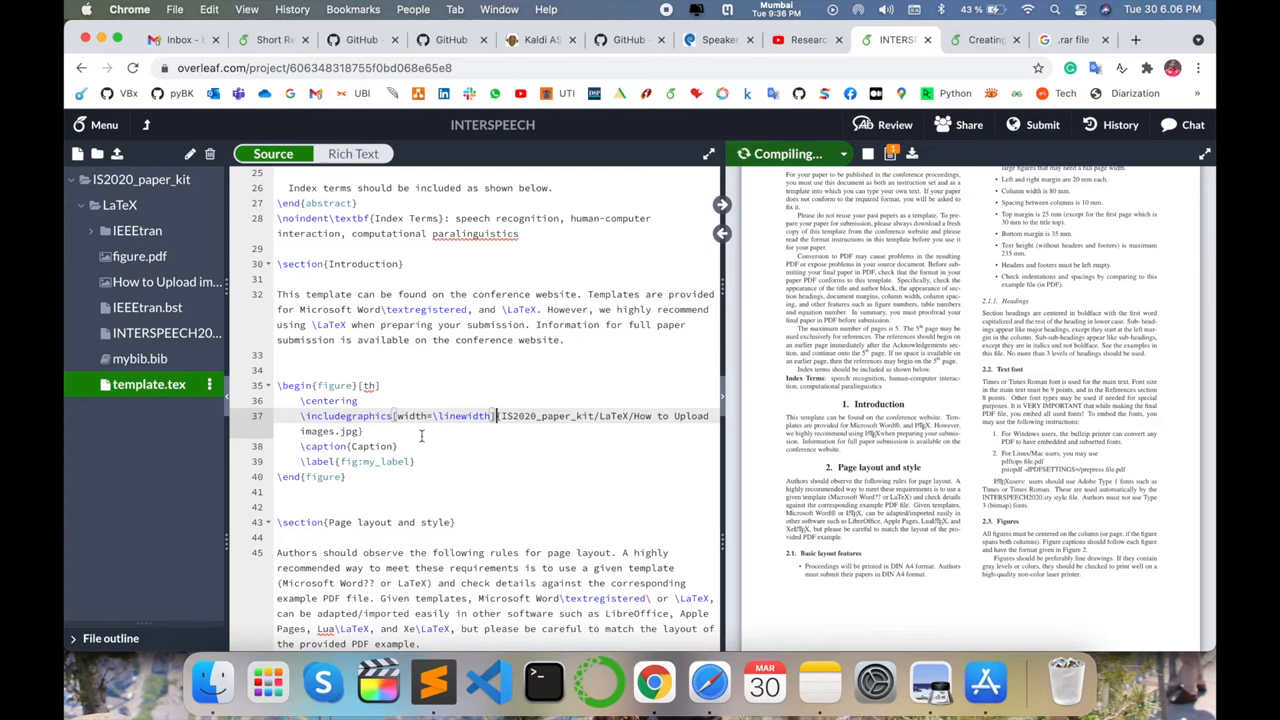
left_click(784, 153)
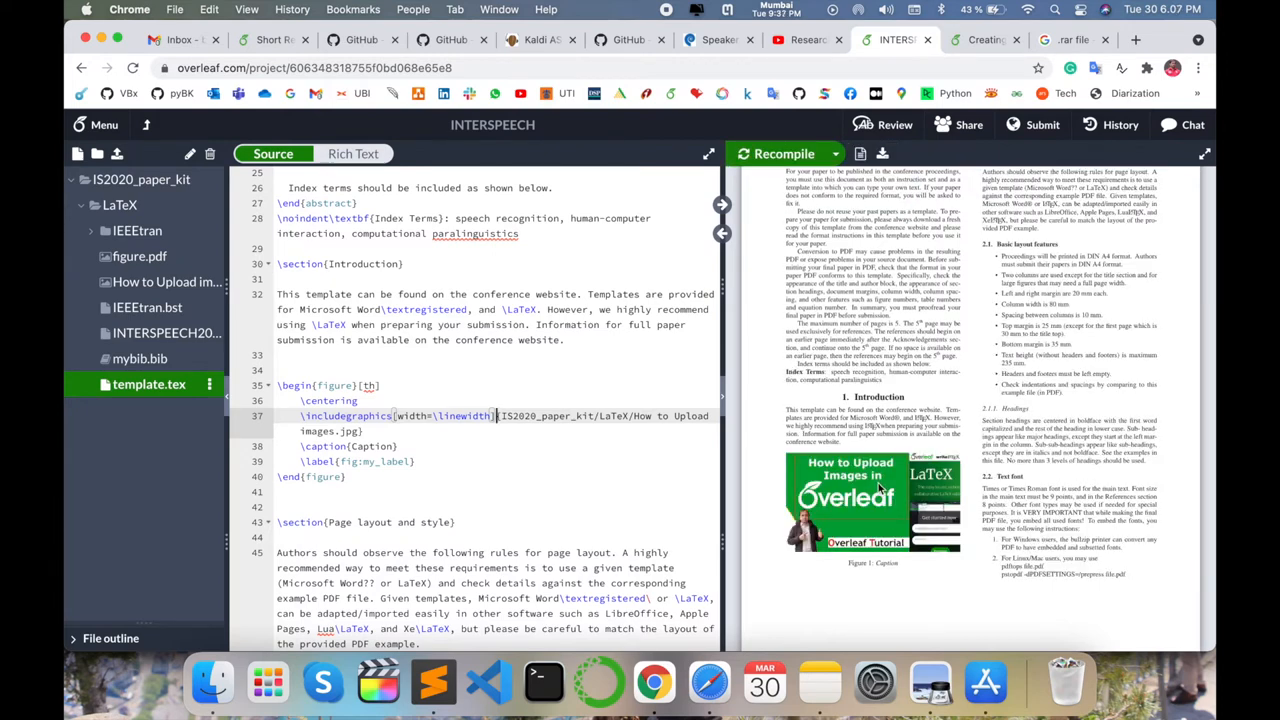
scroll("down", 3)
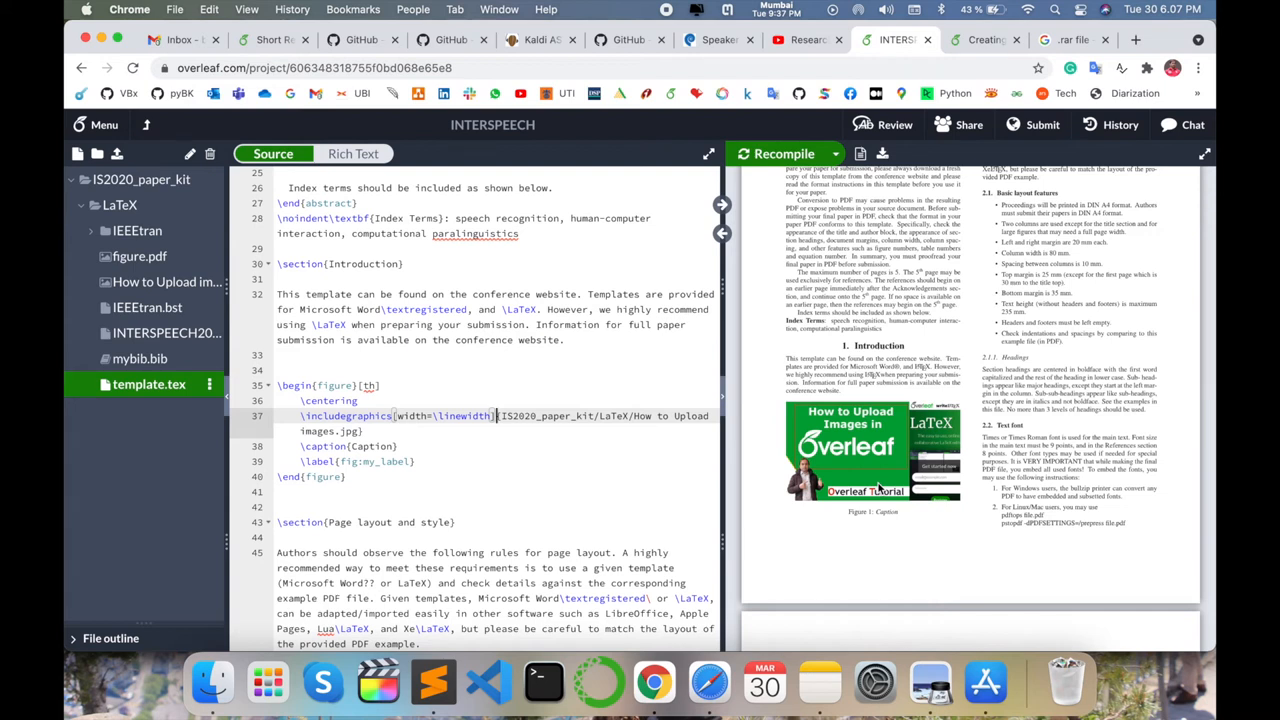
mouse_move(948, 428)
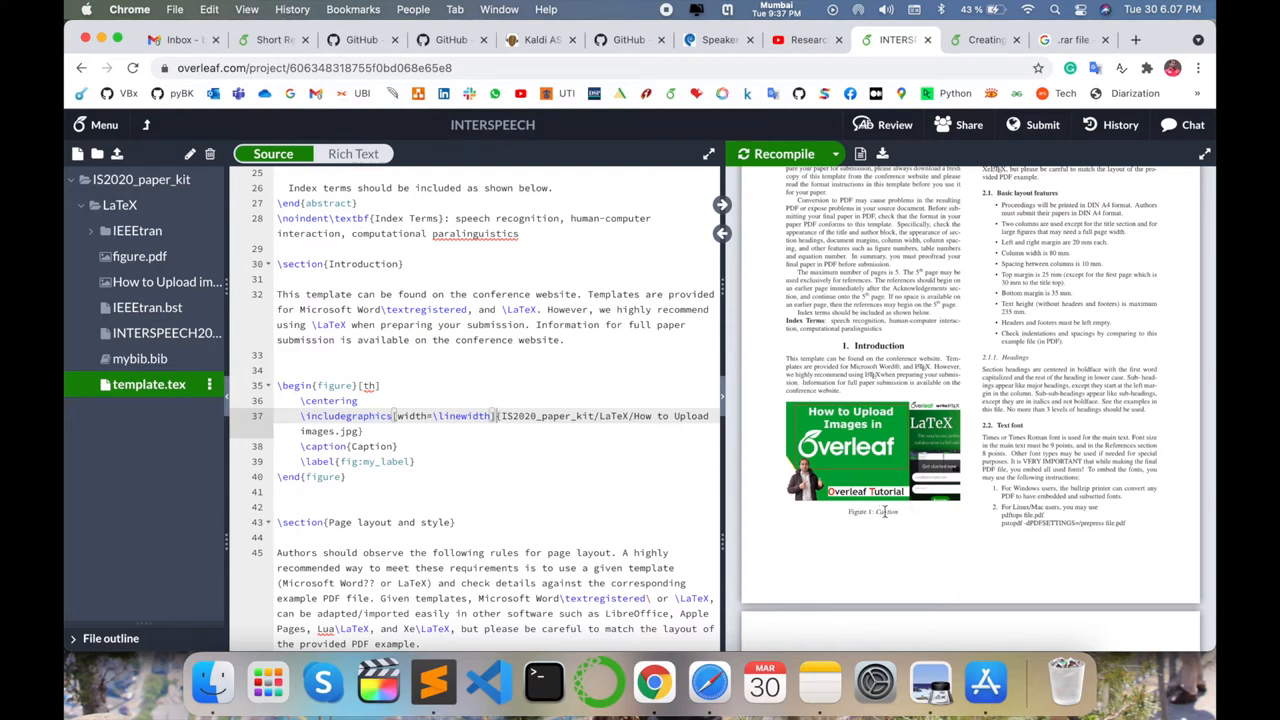
mouse_move(842, 517)
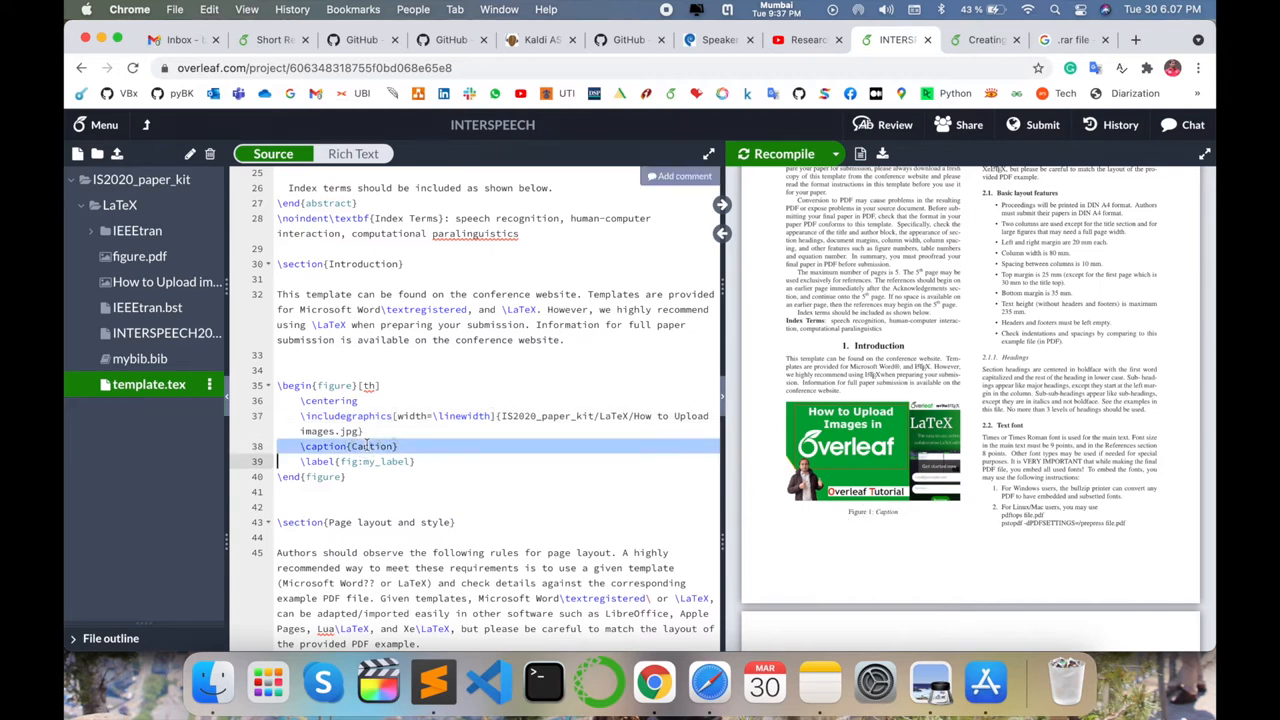
Set the caption to 'Research Rocks' and place \caption{Research Rocks} above \includegraphics
type("Research")
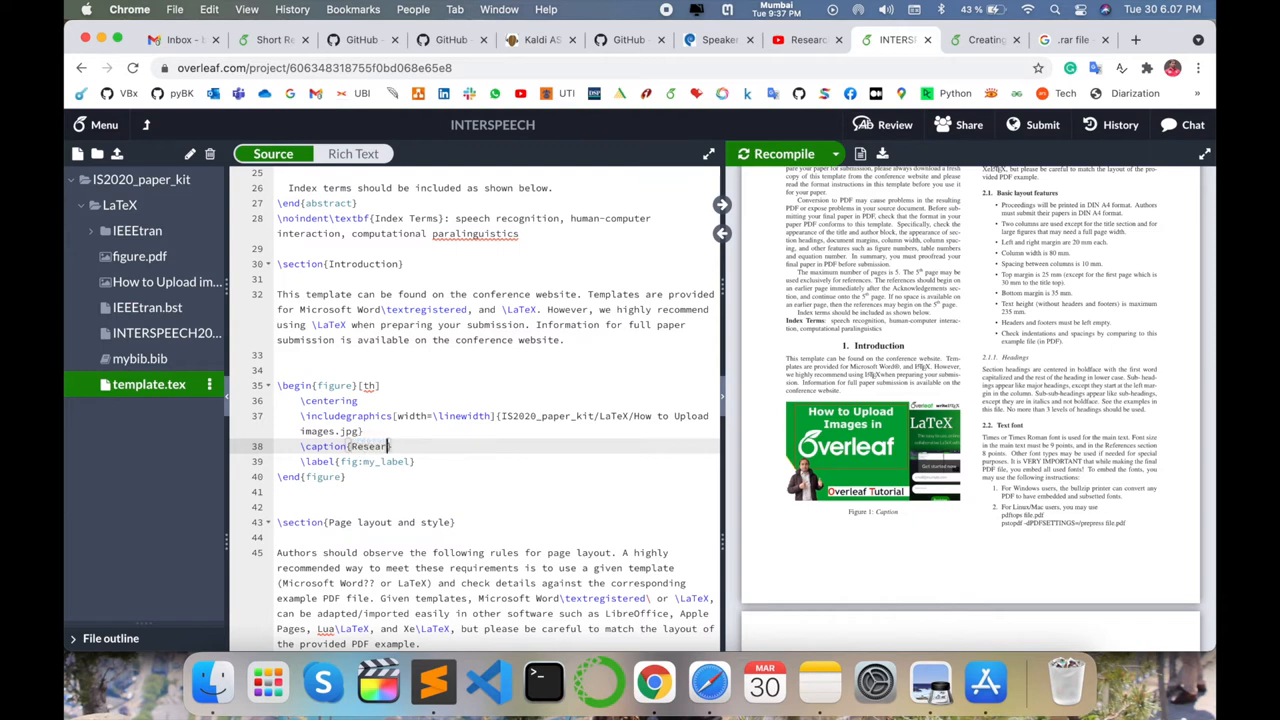
type("Rocks}")
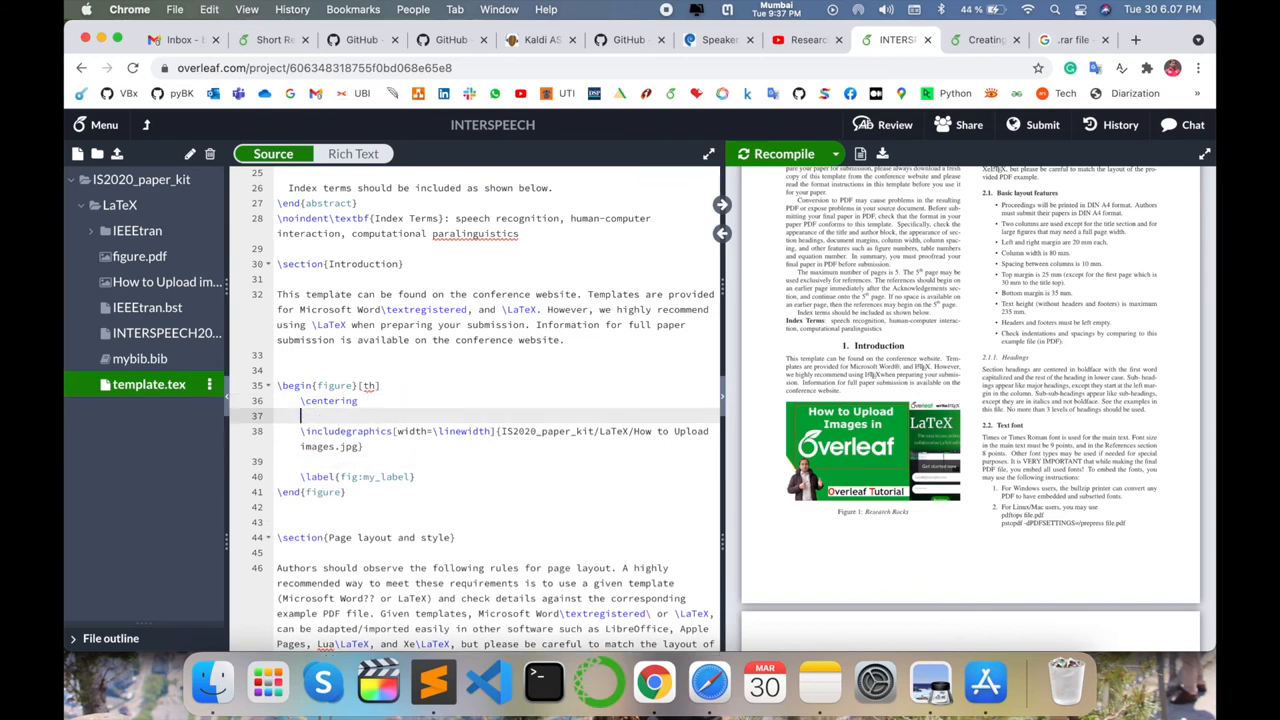
type("\\caption{Research Rocks}")
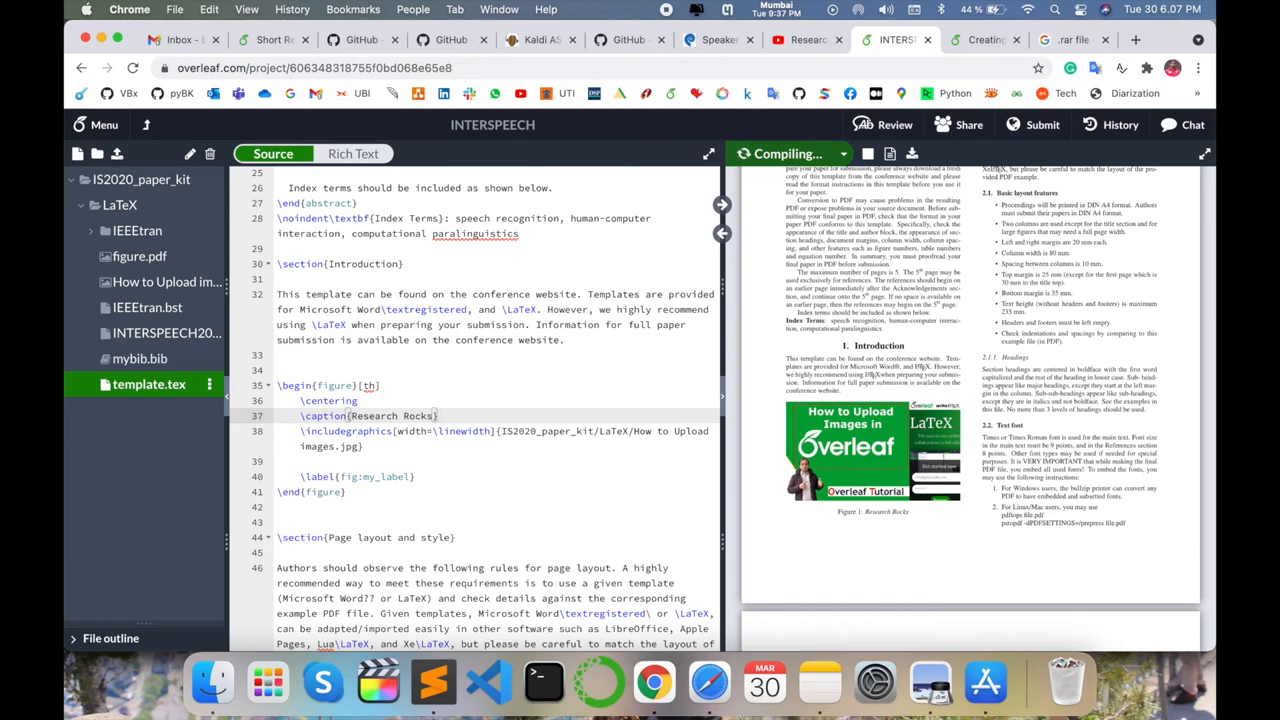